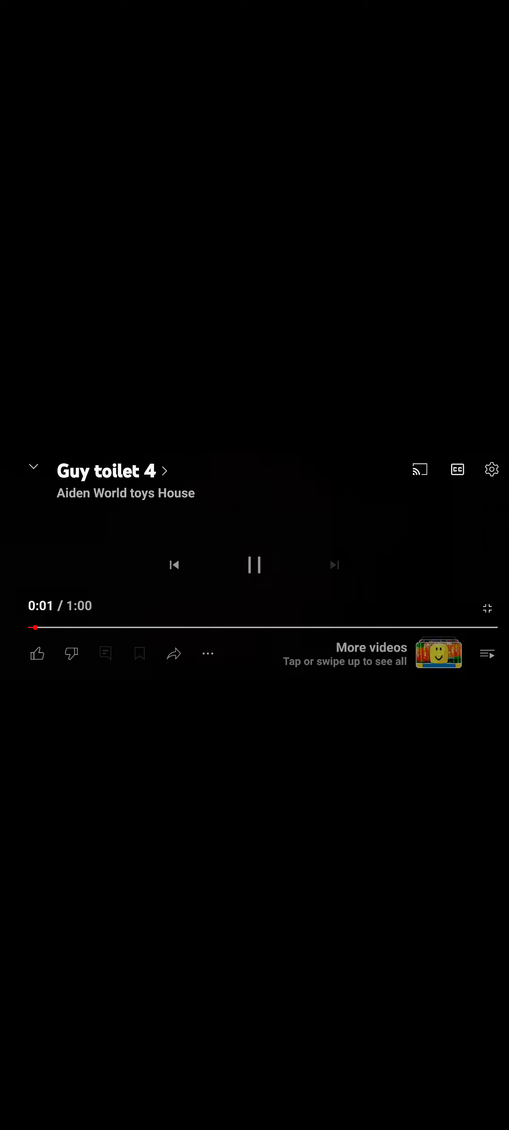
Hide the player controls so 'Guy toilet 4' plays full-screen uncluttered.
click(255, 289)
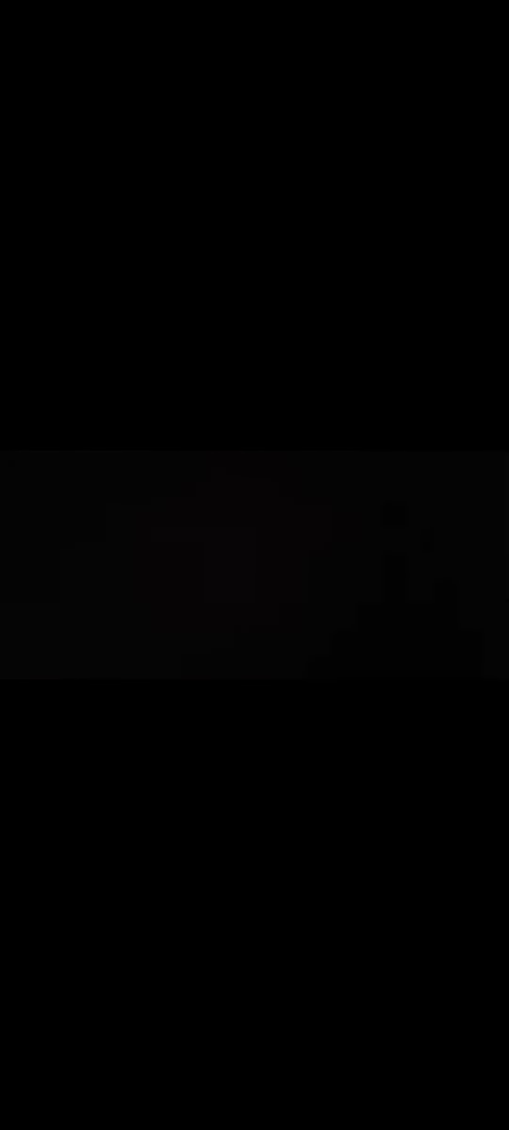